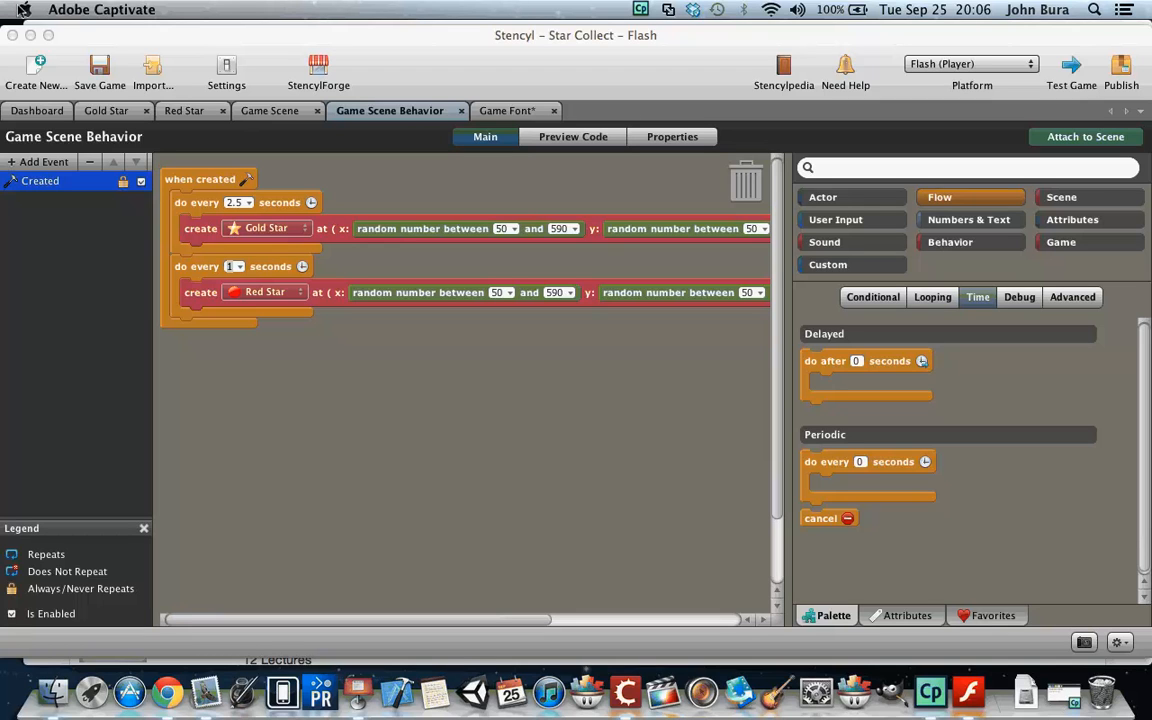
Add a Drawing event to the Game Scene Behavior, creating an empty when drawing block
click(44, 162)
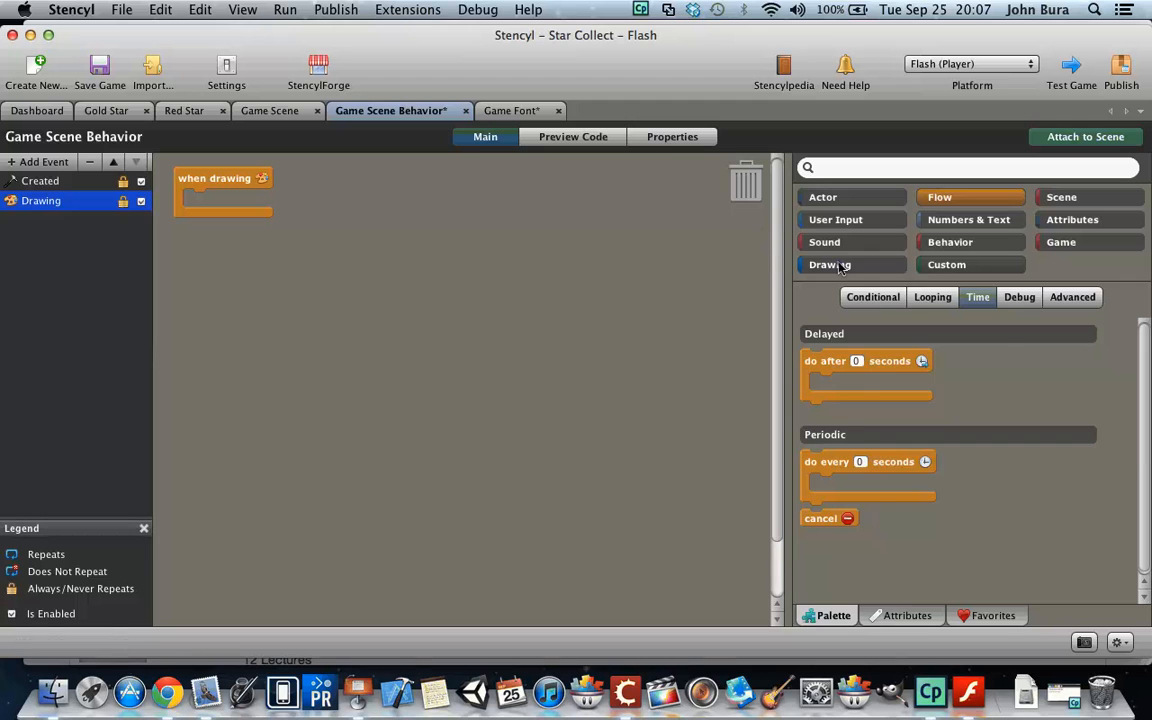
Place a draw-text block in the when drawing event with the text 'Score:'
click(830, 264)
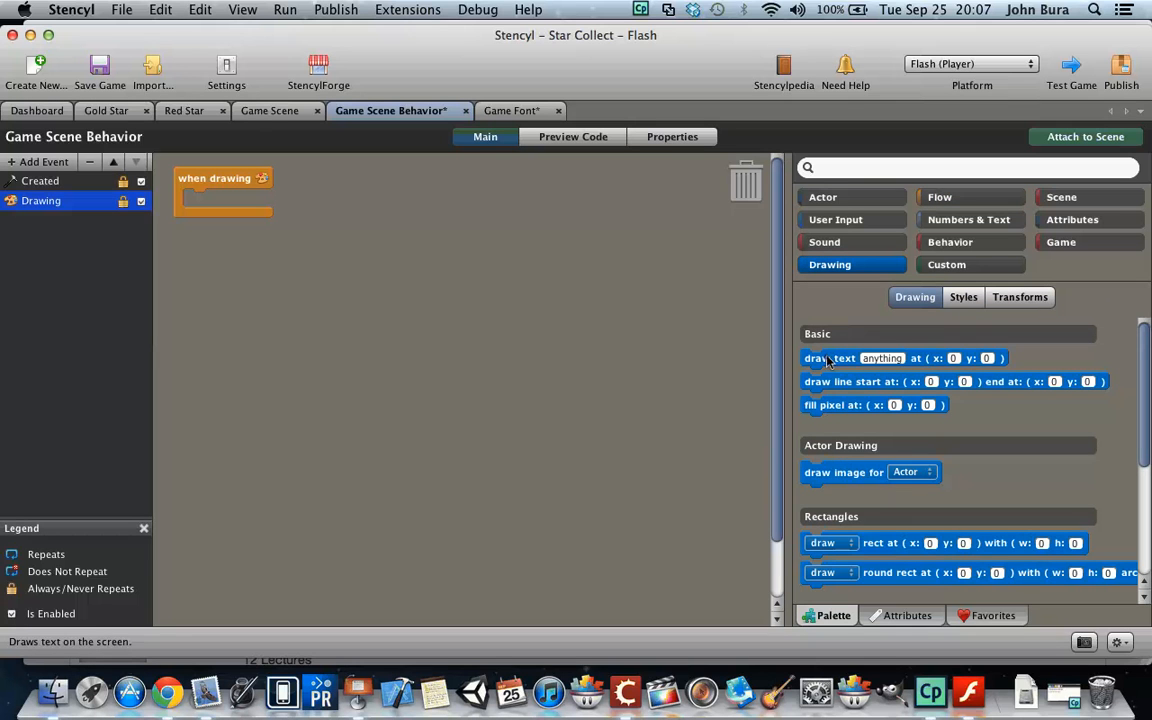
drag(830, 358, 250, 198)
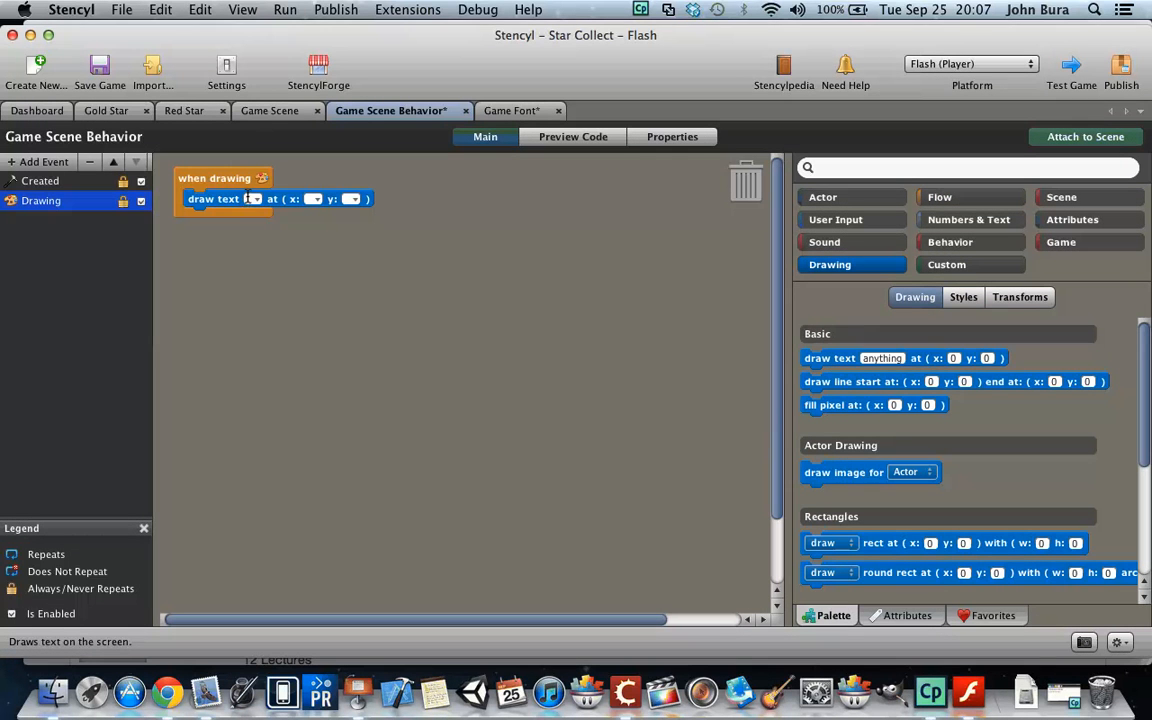
text(Score:)
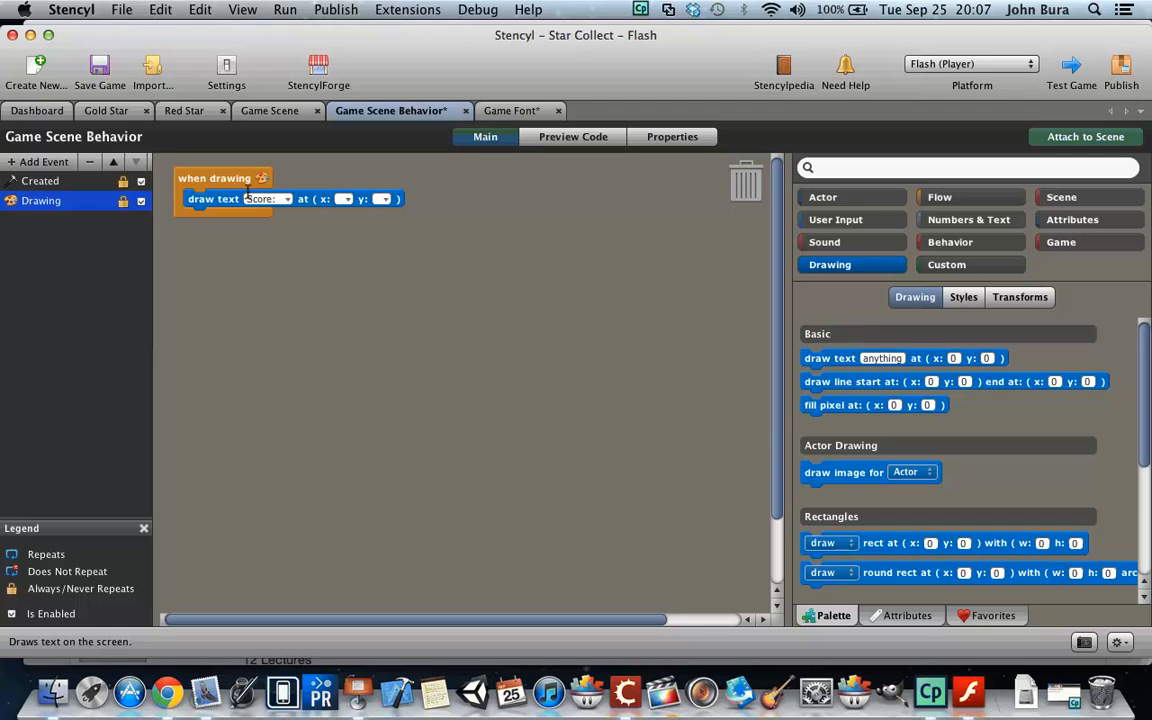
mouse_move(340, 198)
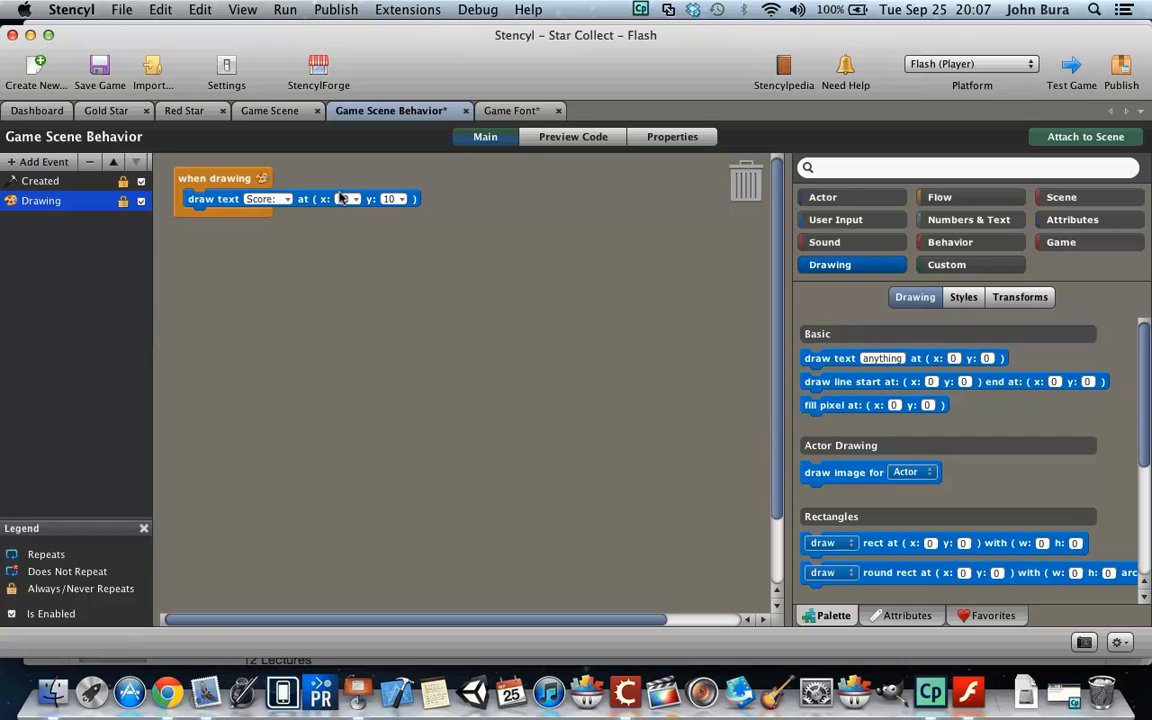
Set the draw-text position to 10, then add a set-current-font block above it and start choosing its font
text(10)
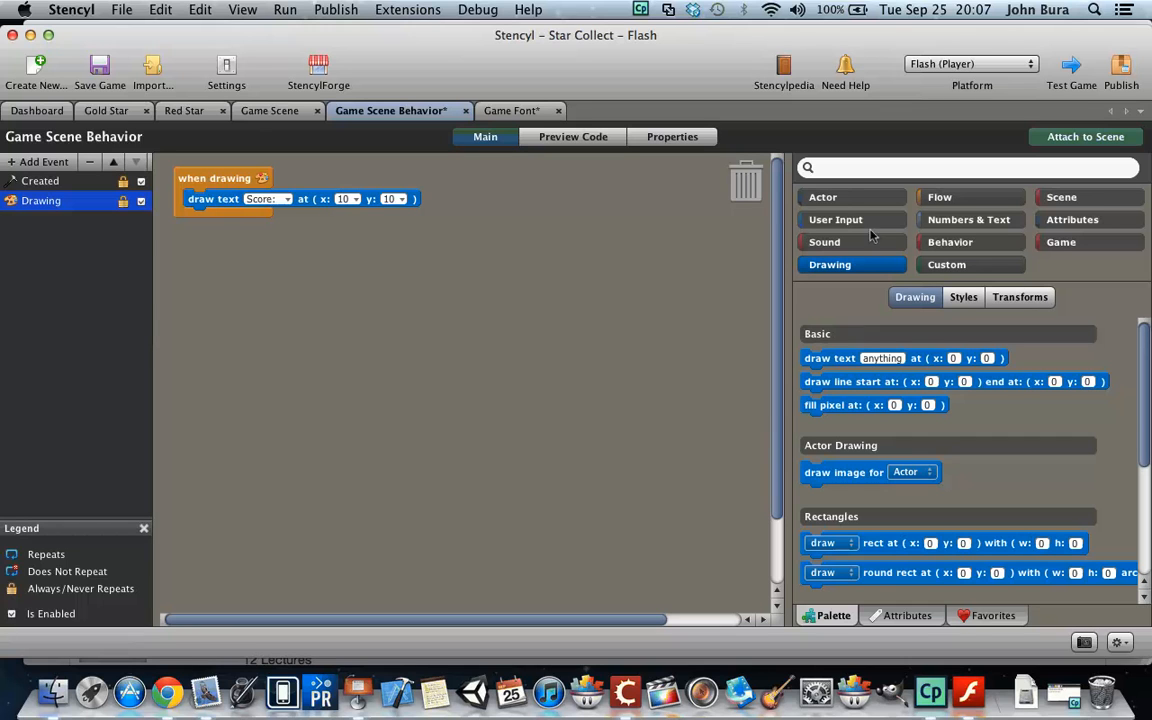
click(962, 296)
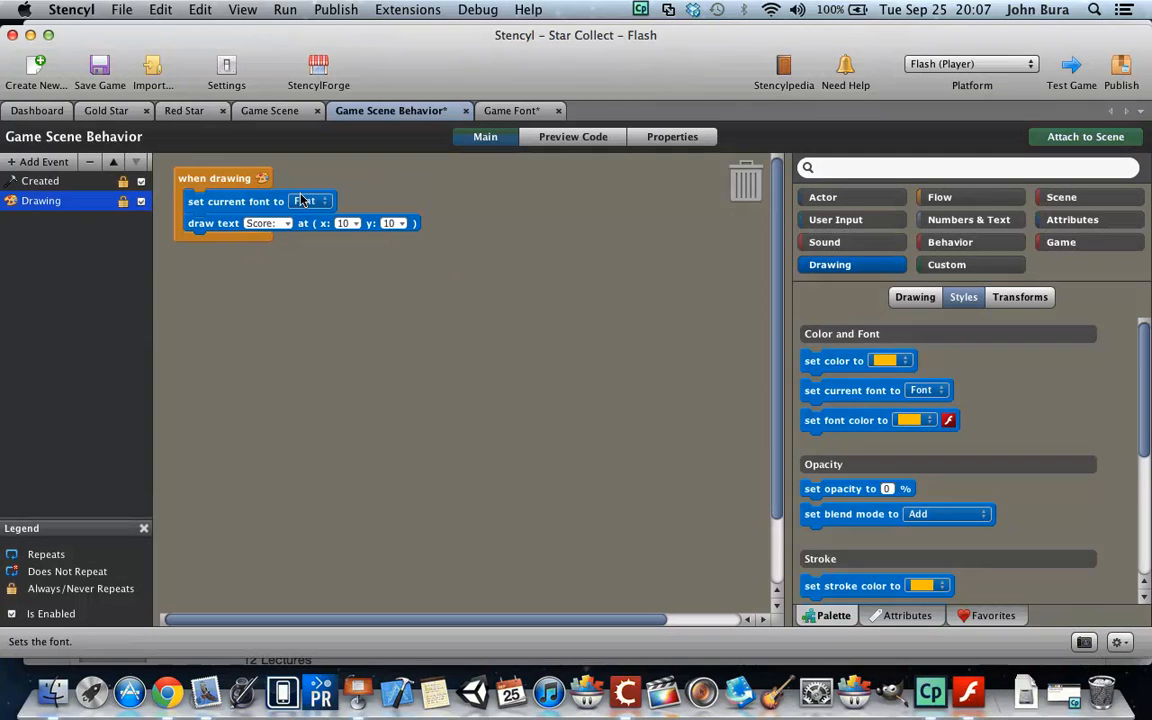
click(308, 200)
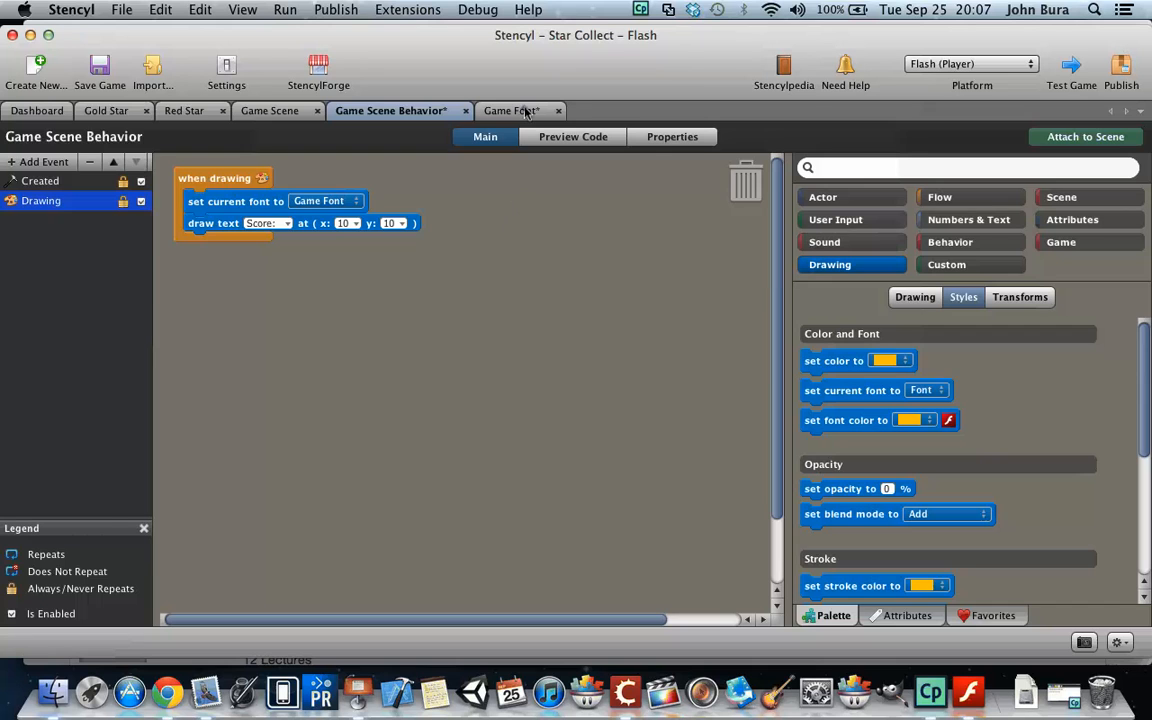
click(328, 200)
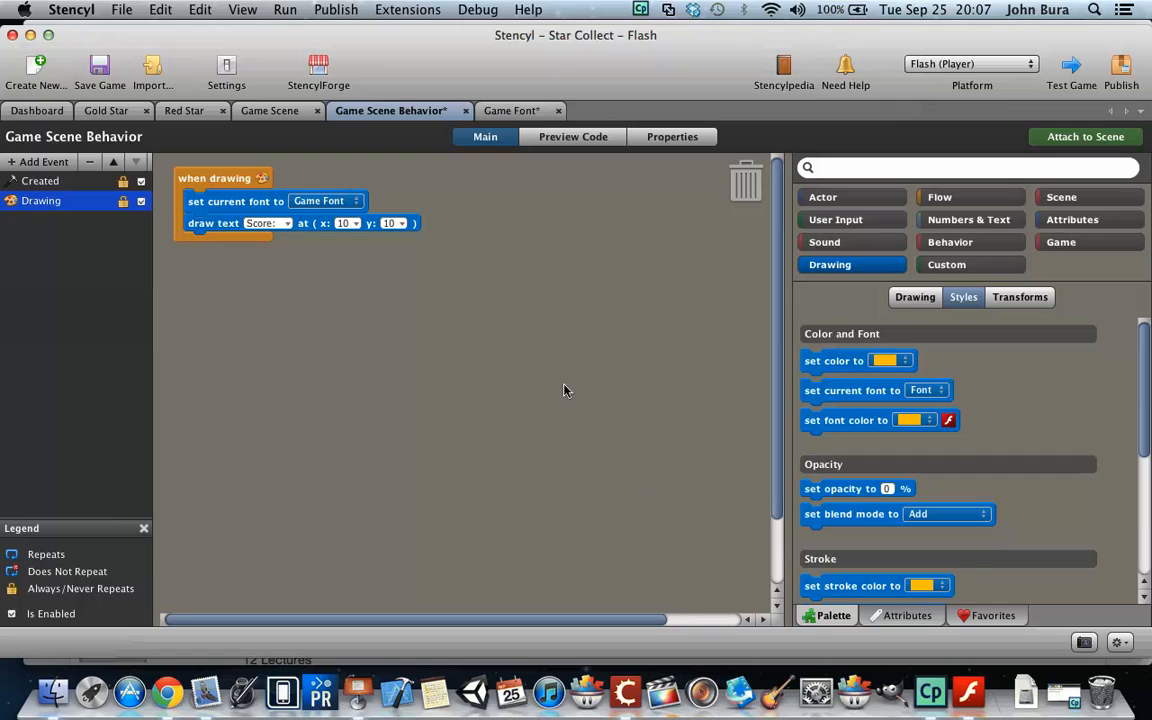
Review the Game Font resource, then select Game Font in the set-current-font block
click(500, 110)
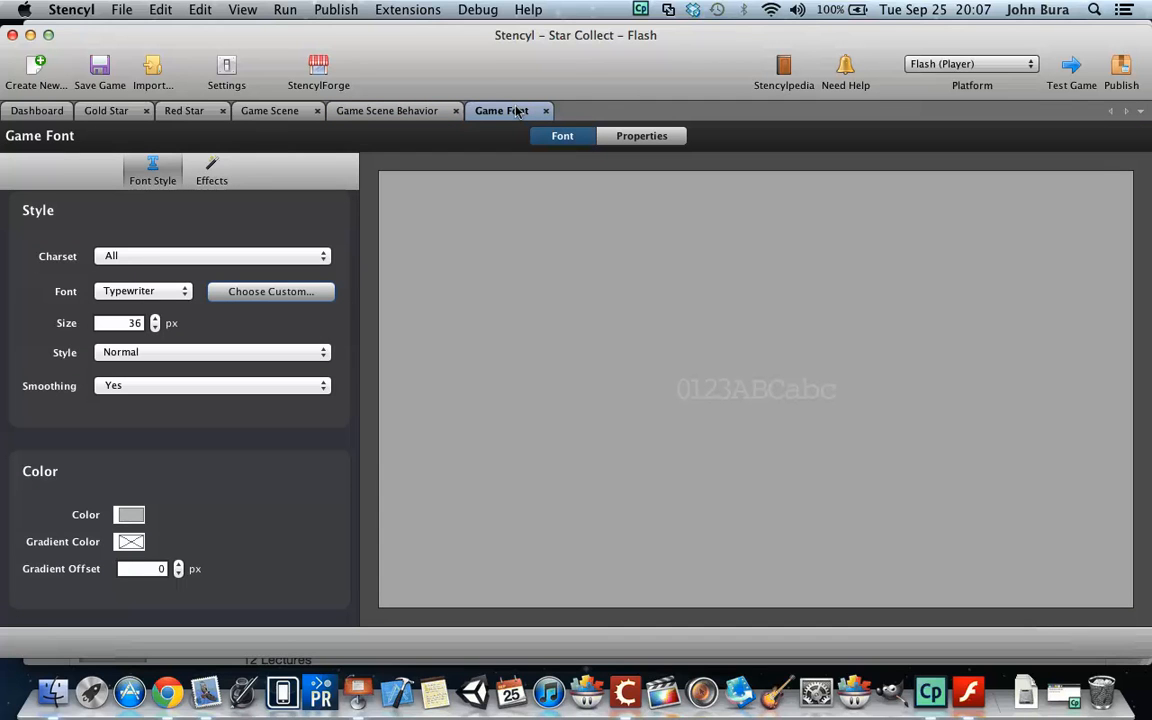
mouse_move(490, 112)
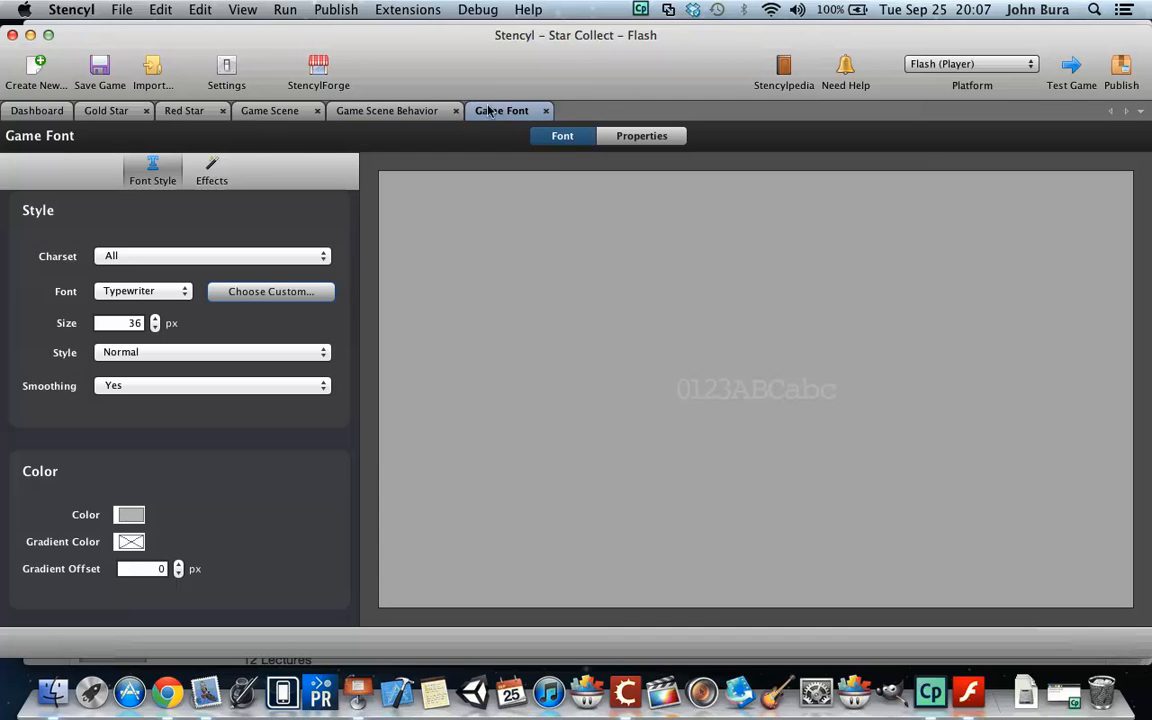
click(390, 110)
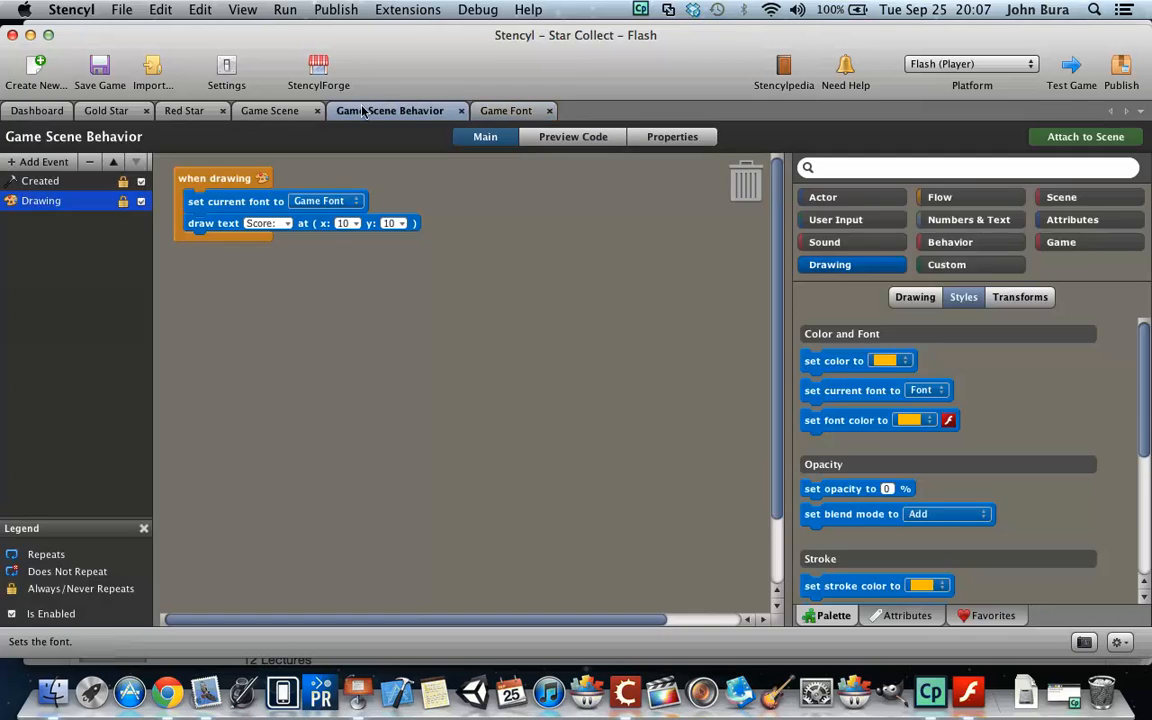
click(320, 200)
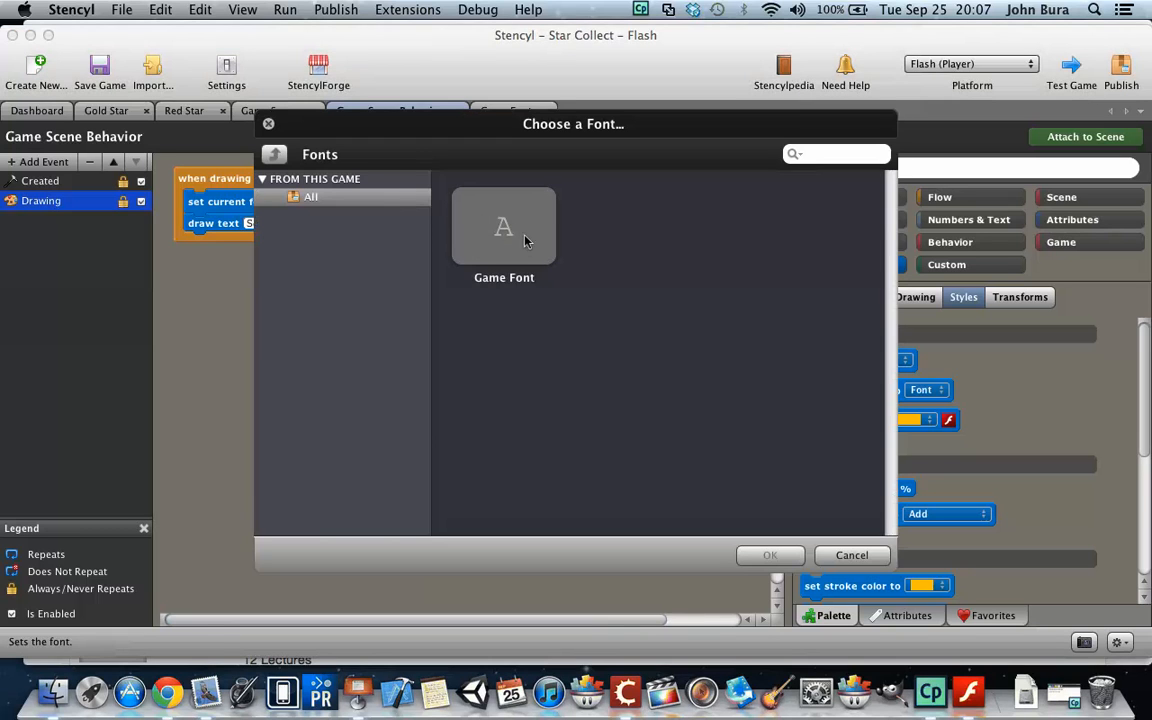
click(770, 556)
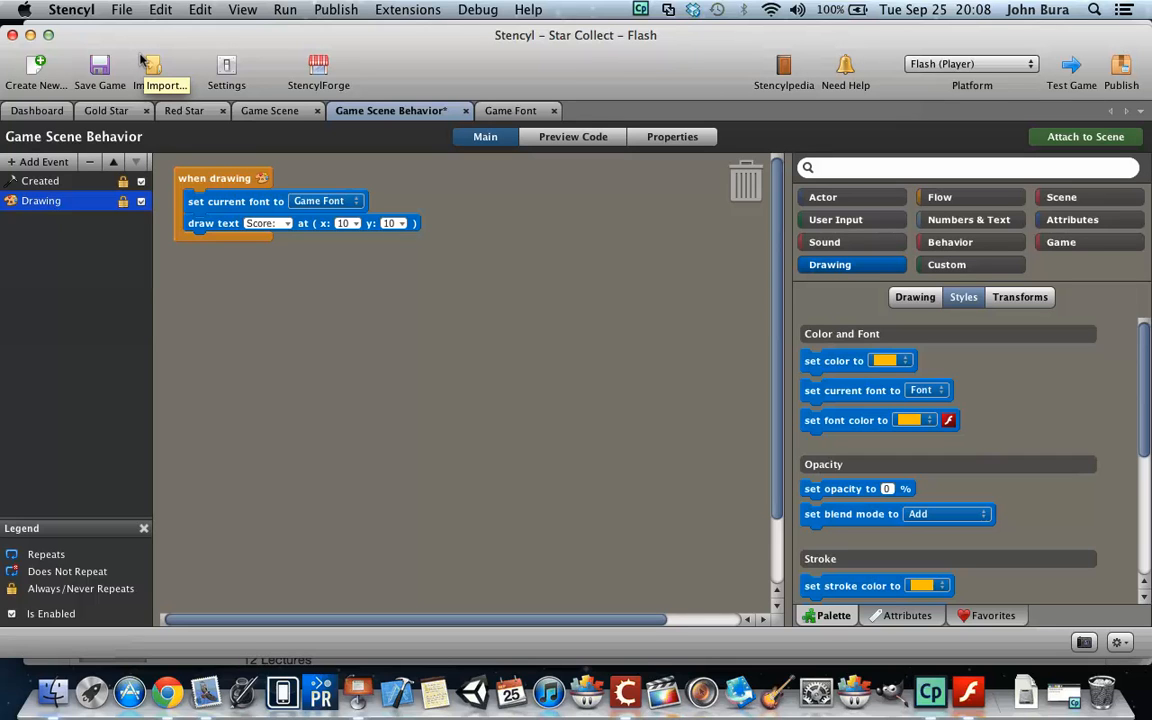
mouse_move(1064, 78)
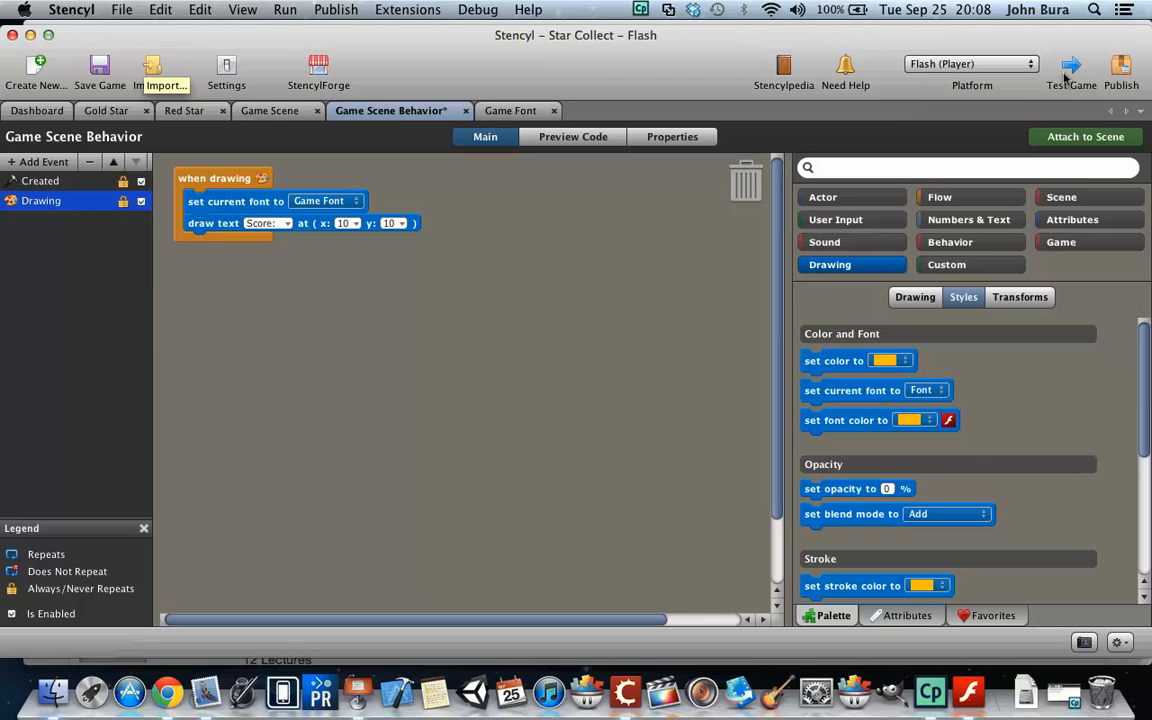
mouse_move(1072, 70)
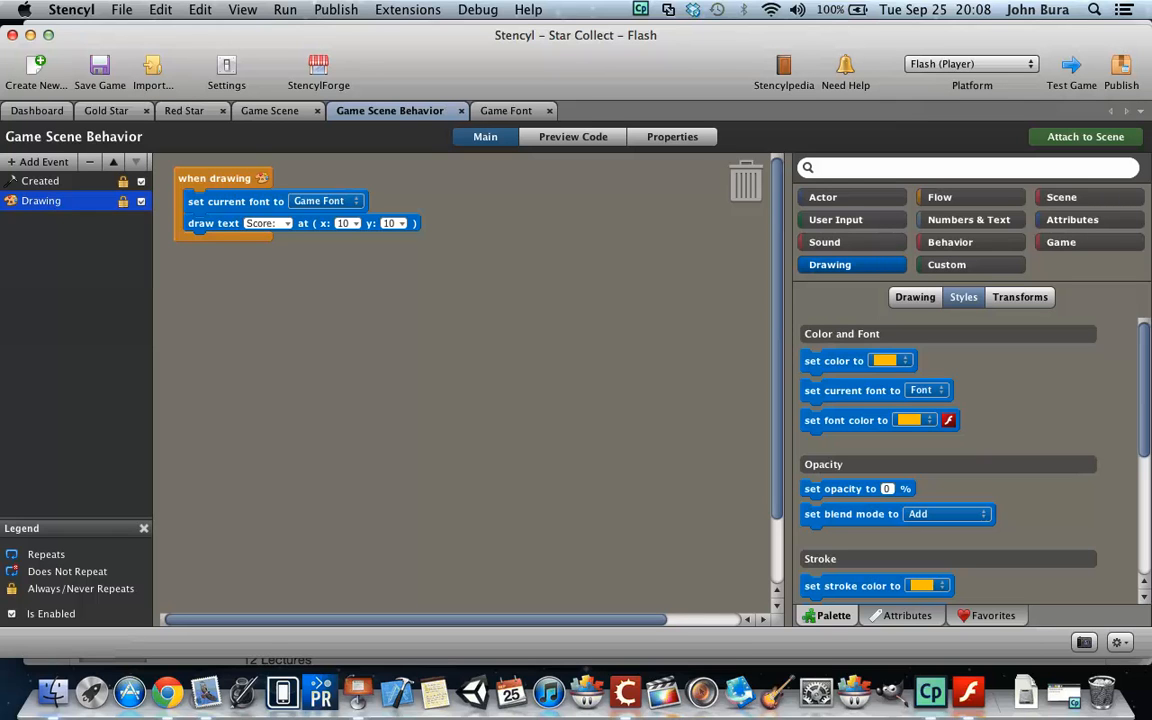
Run Test Game to see 'Score:' drawn at the top-left in Flash Player Debugger
click(1070, 70)
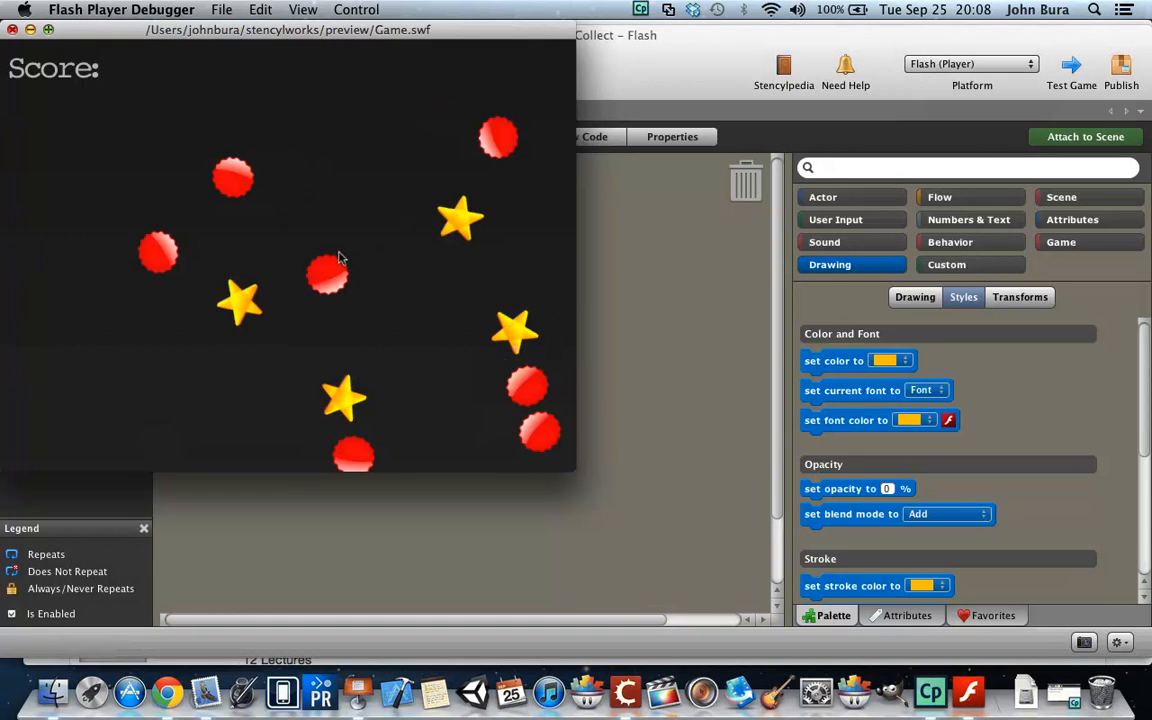
mouse_move(220, 248)
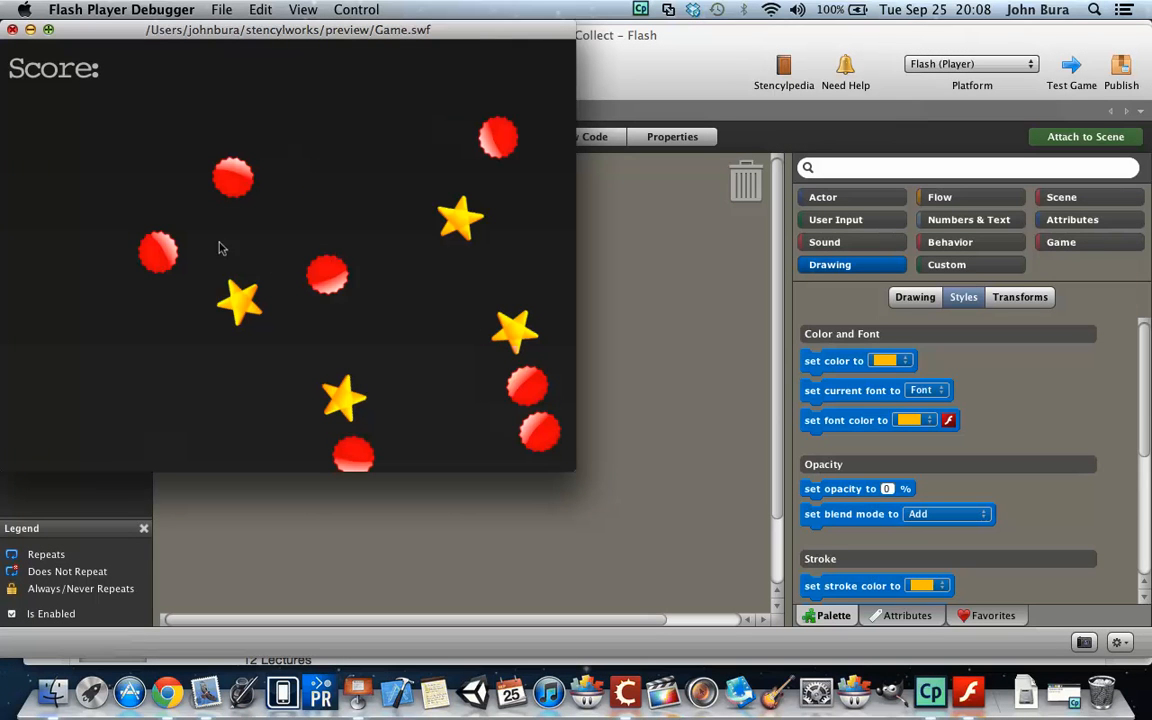